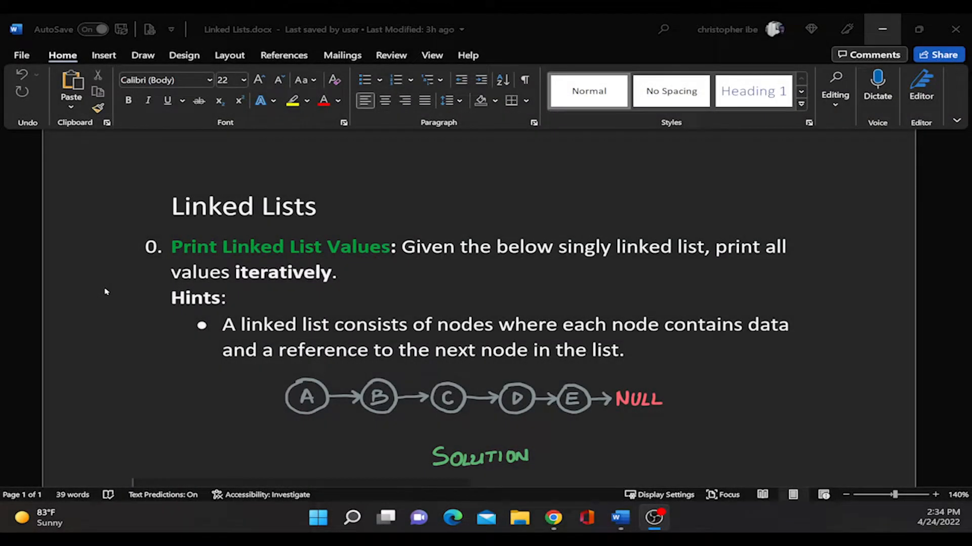
pyautogui.moveTo(165, 283)
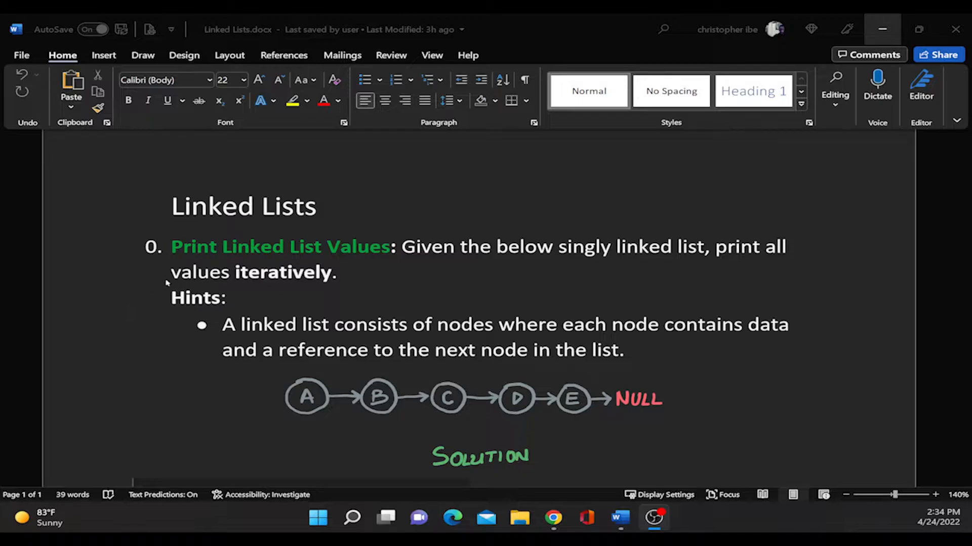
pyautogui.moveTo(313, 255)
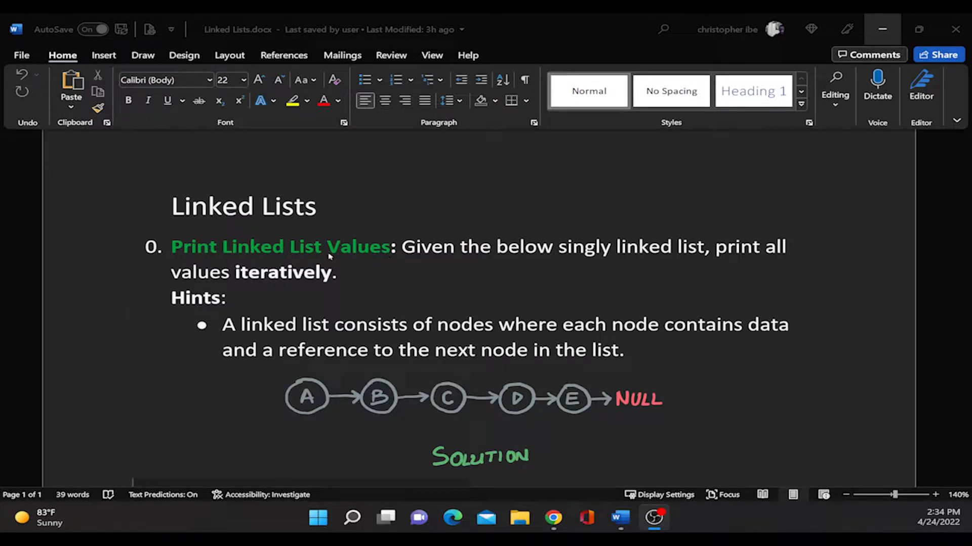
pyautogui.moveTo(442, 314)
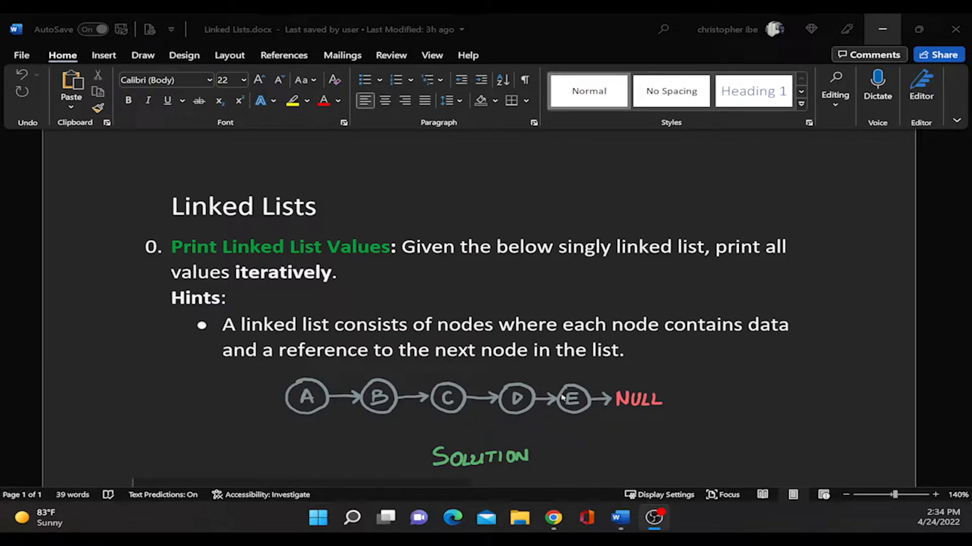
pyautogui.moveTo(294, 279)
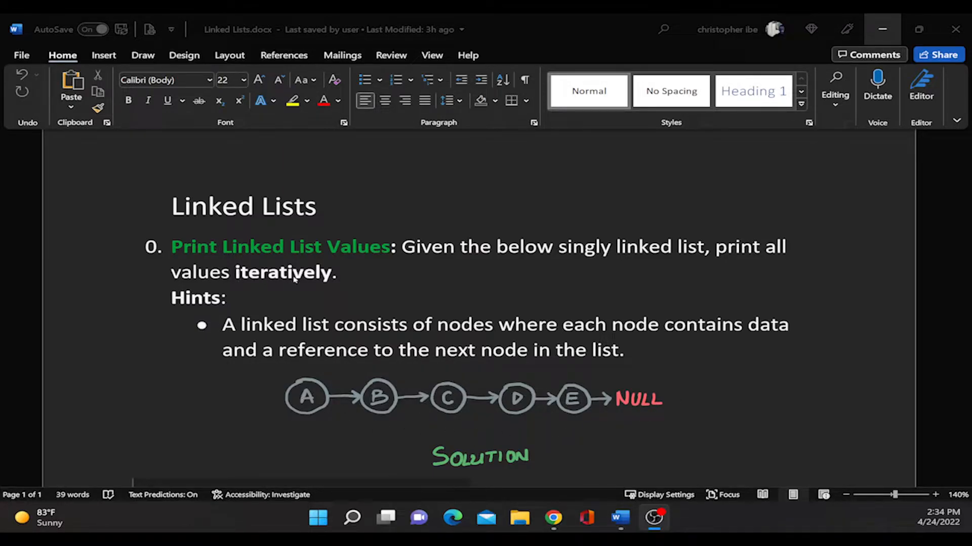
# - Ink head under node A and cur under NULL, and handwrite A B C D E beside the code
pyautogui.scroll(-3)
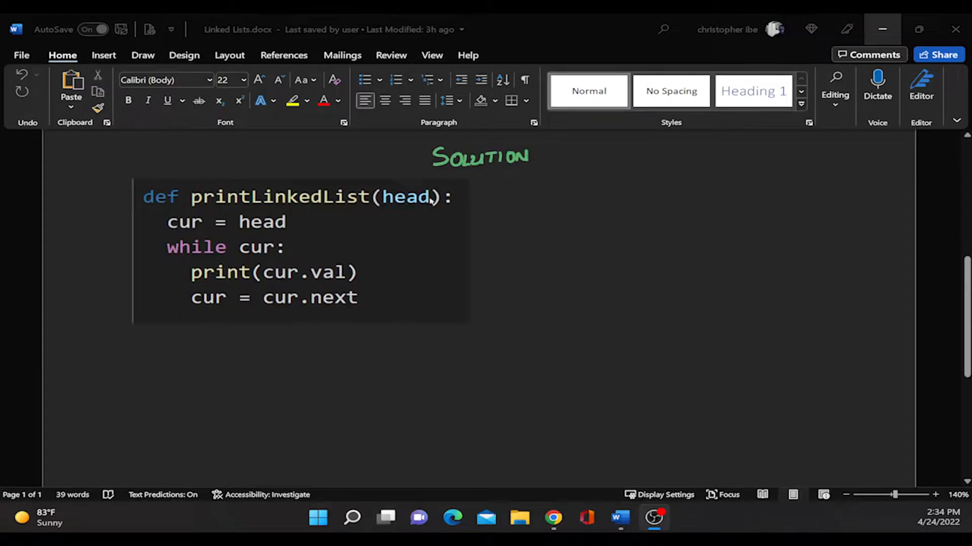
pyautogui.moveTo(155, 202)
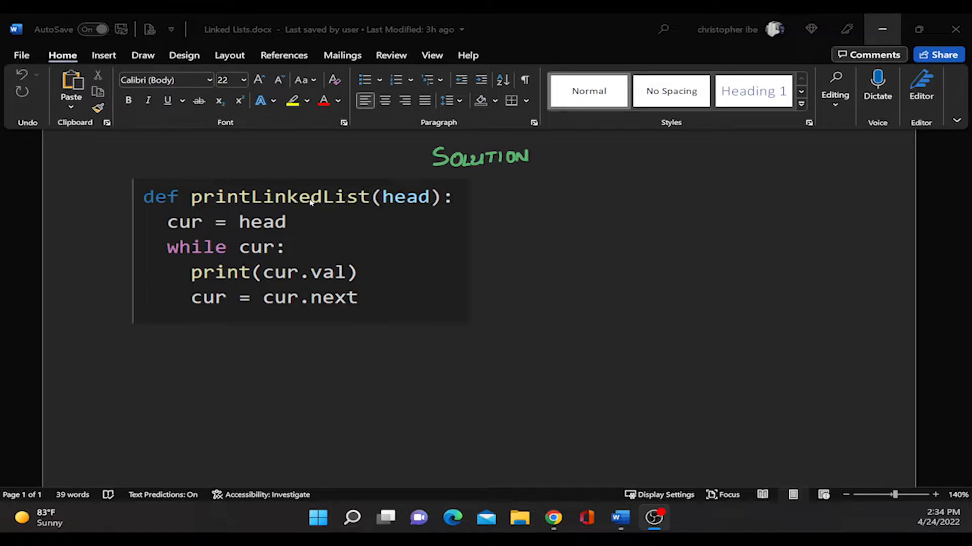
pyautogui.moveTo(423, 213)
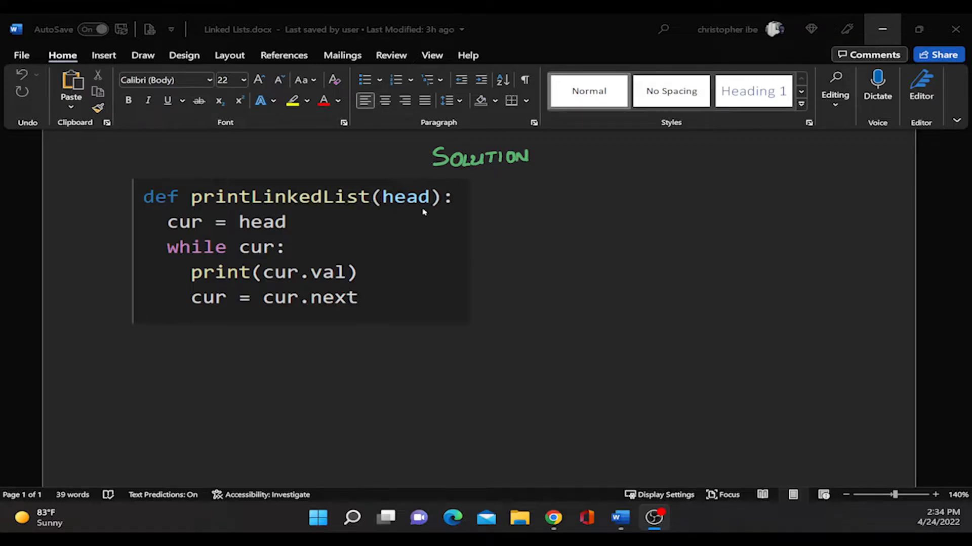
pyautogui.scroll(3)
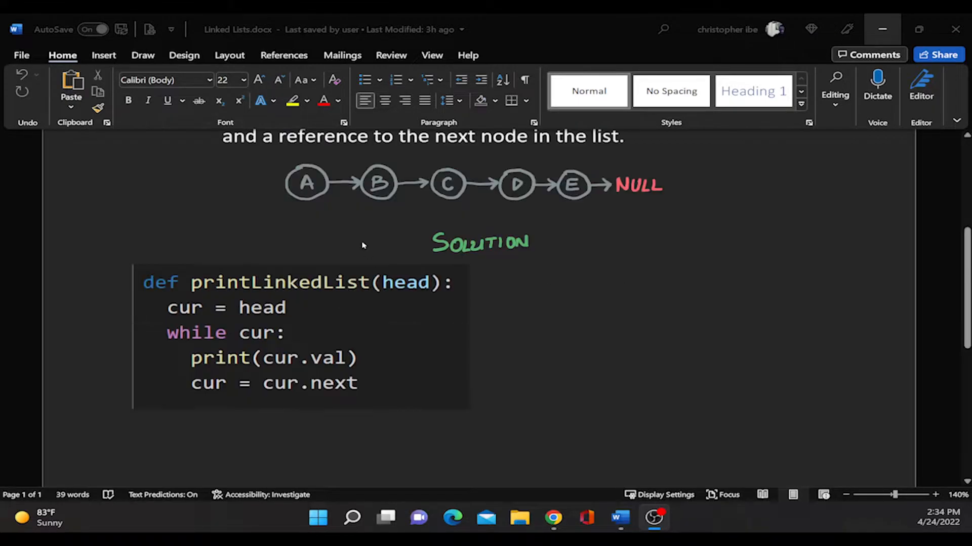
pyautogui.click(143, 55)
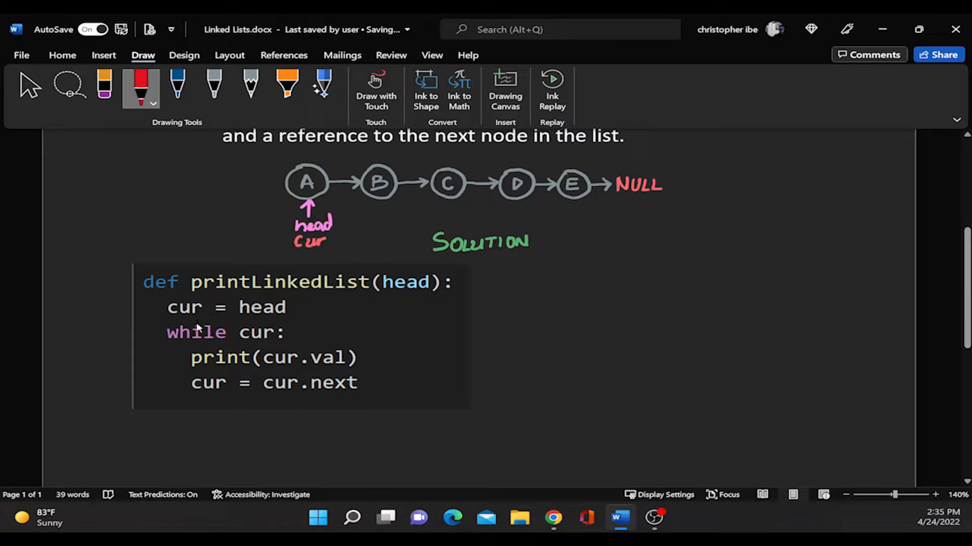
pyautogui.moveTo(194, 365)
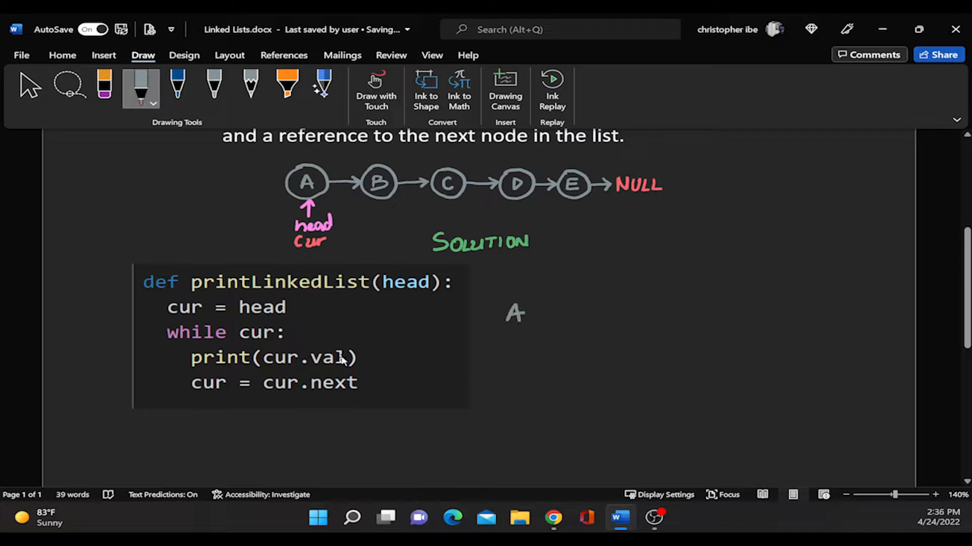
pyautogui.moveTo(216, 383)
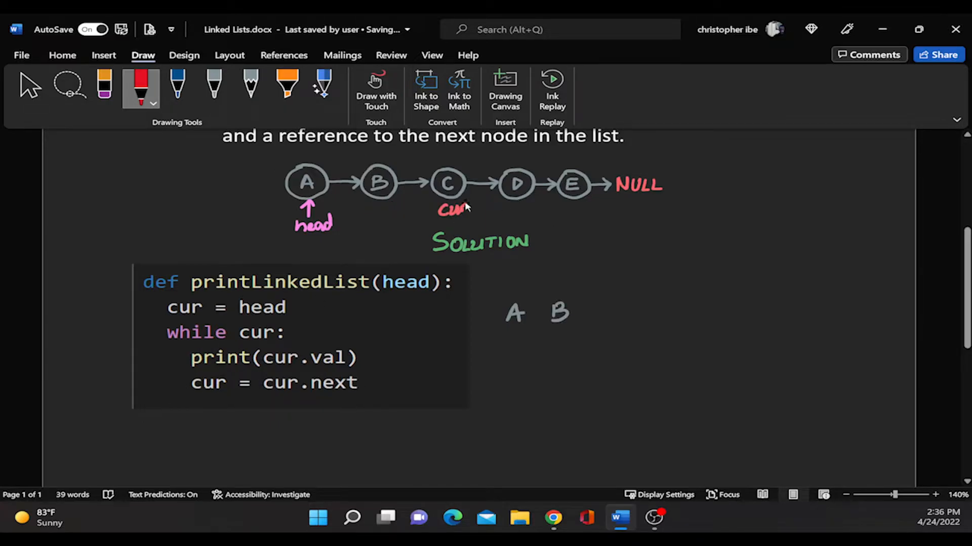
pyautogui.moveTo(292, 345)
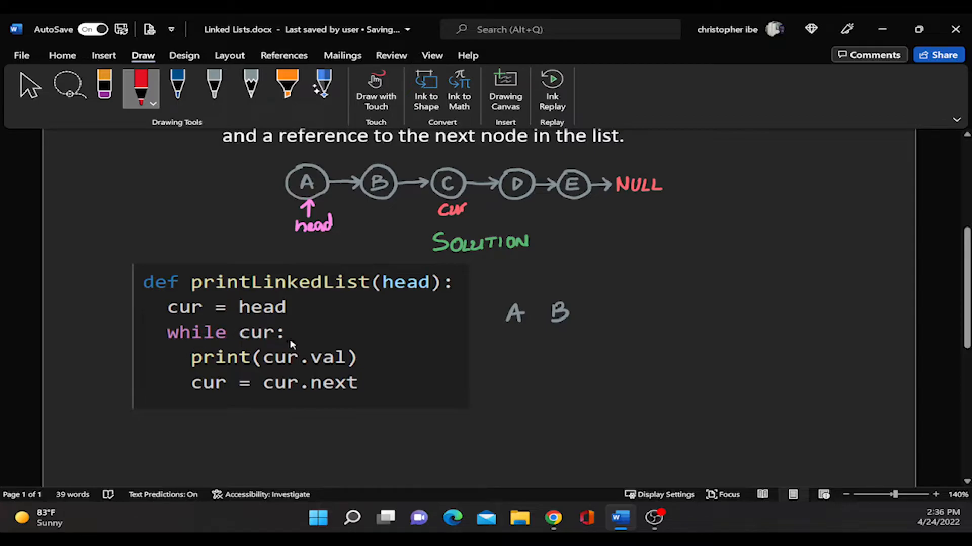
pyautogui.moveTo(209, 383)
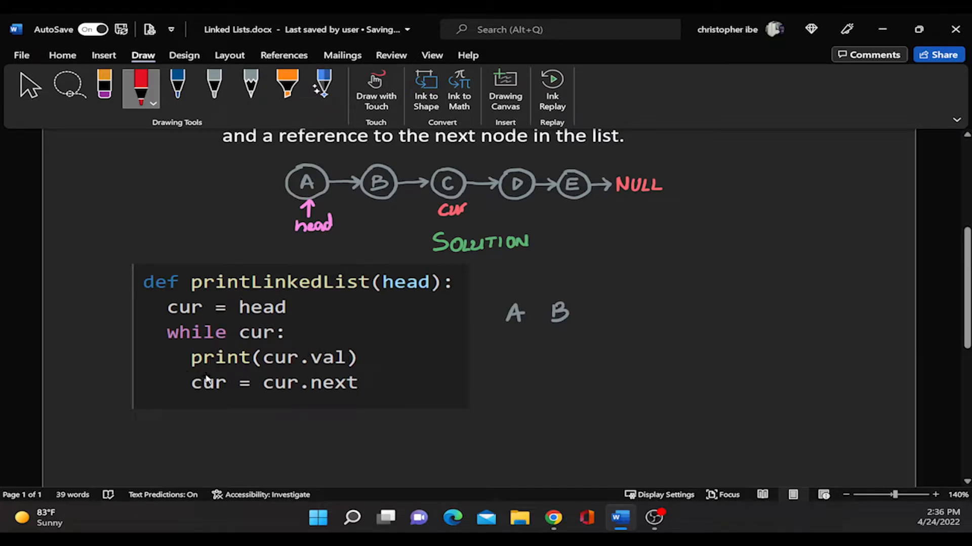
pyautogui.moveTo(352, 389)
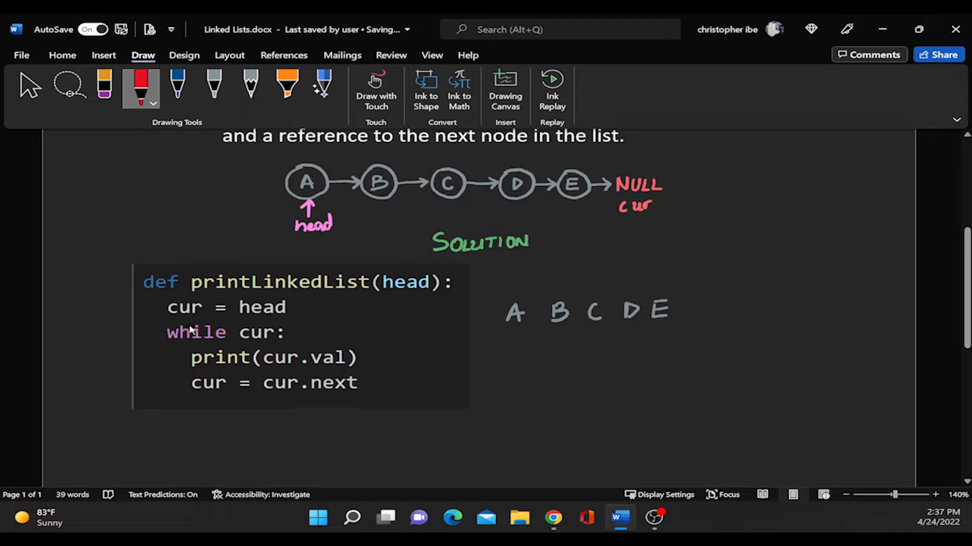
pyautogui.moveTo(260, 333)
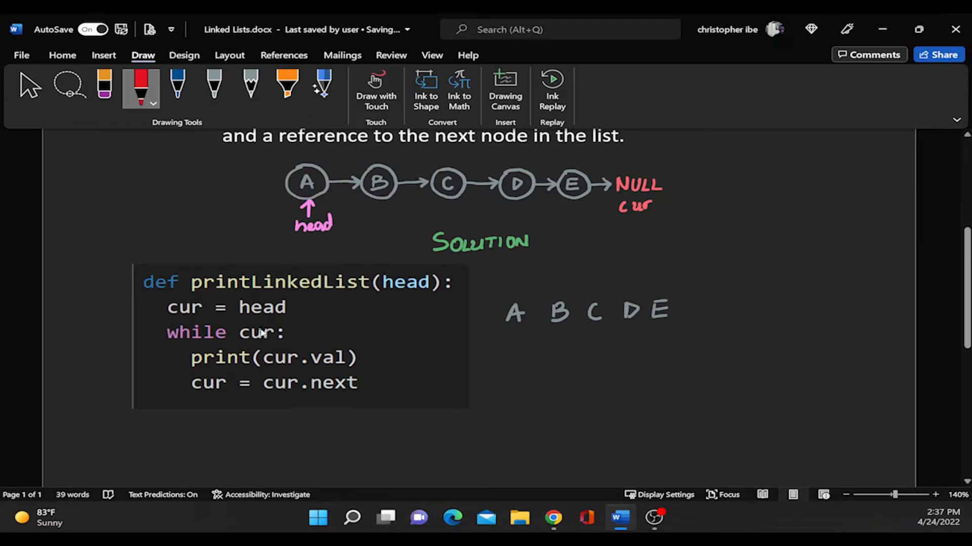
pyautogui.moveTo(282, 347)
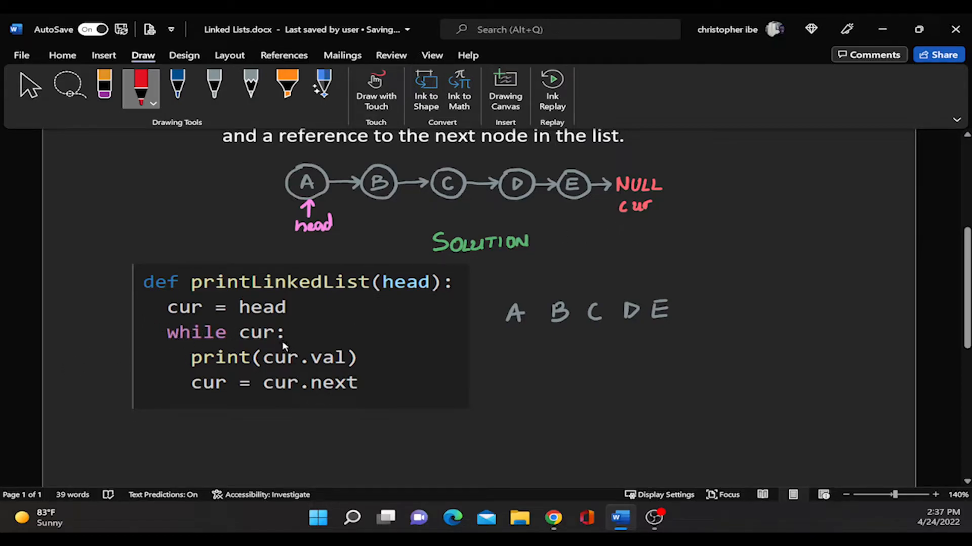
pyautogui.moveTo(684, 309)
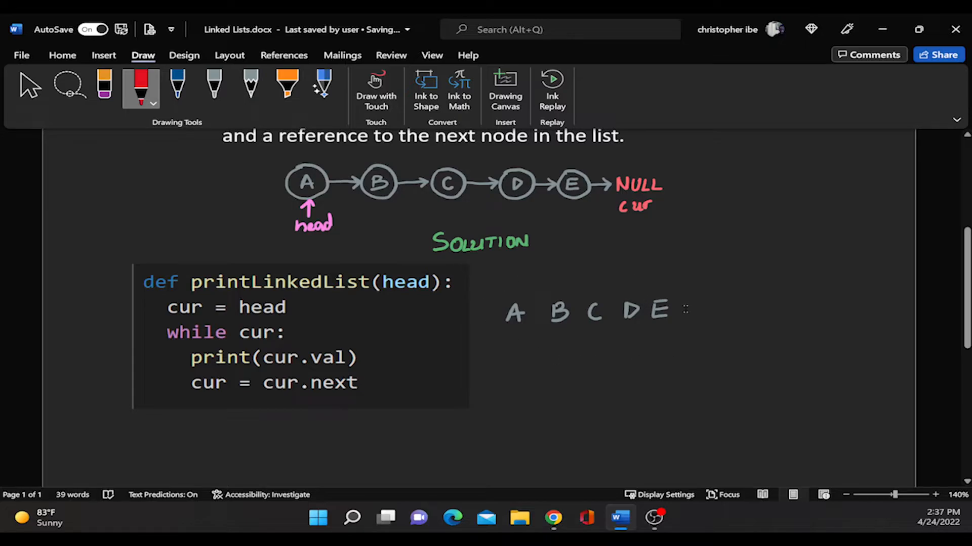
pyautogui.moveTo(588, 318)
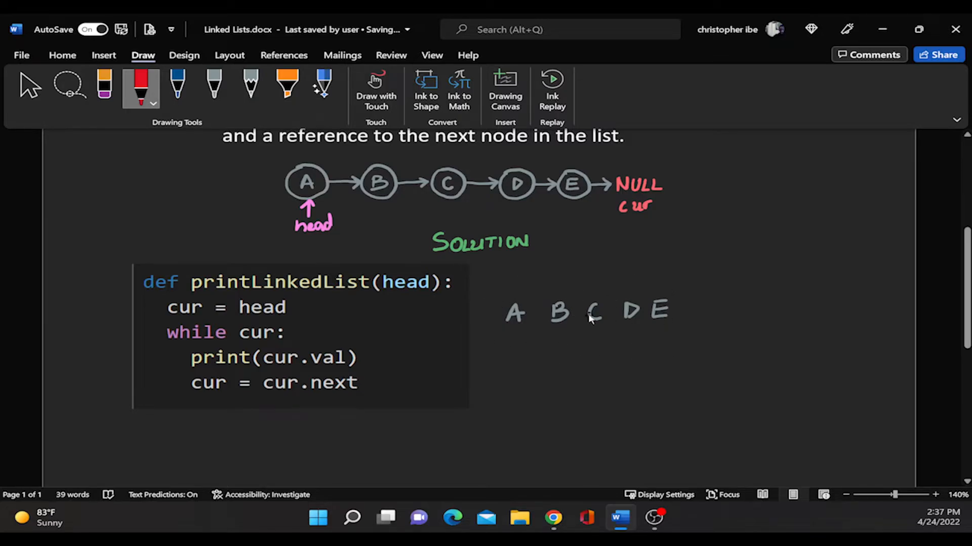
pyautogui.click(552, 518)
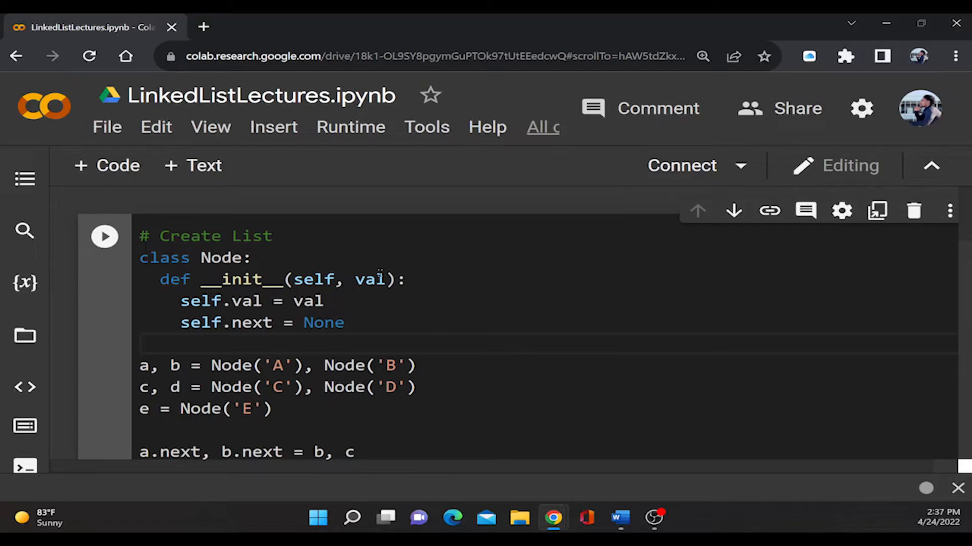
# - Scroll to the Create List cell linking nodes A–E and place the cursor after its comment
pyautogui.scroll(-3)
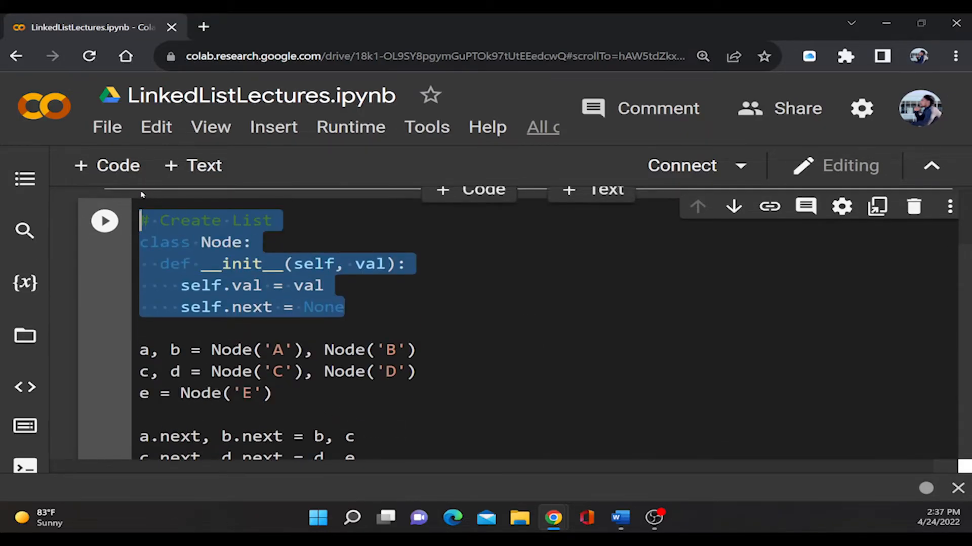
pyautogui.scroll(-3)
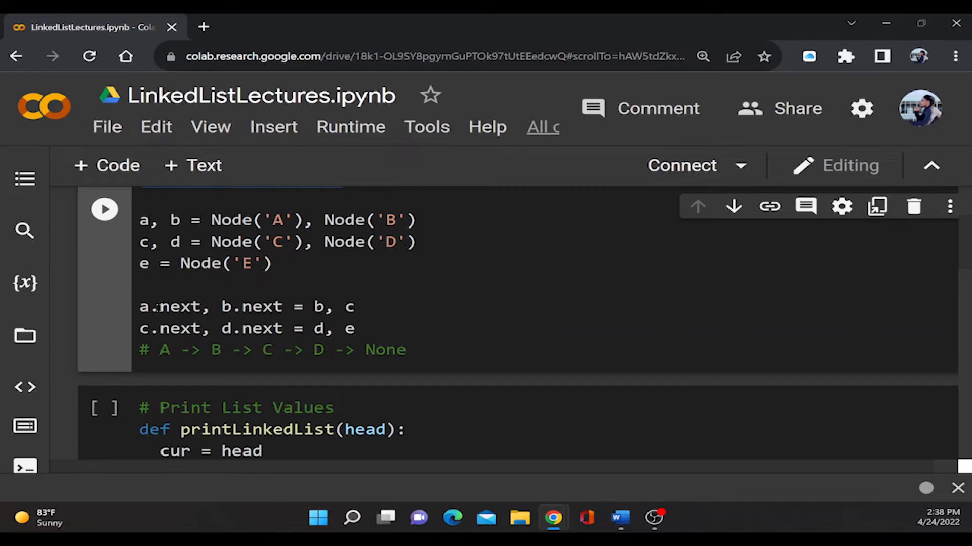
pyautogui.click(406, 350)
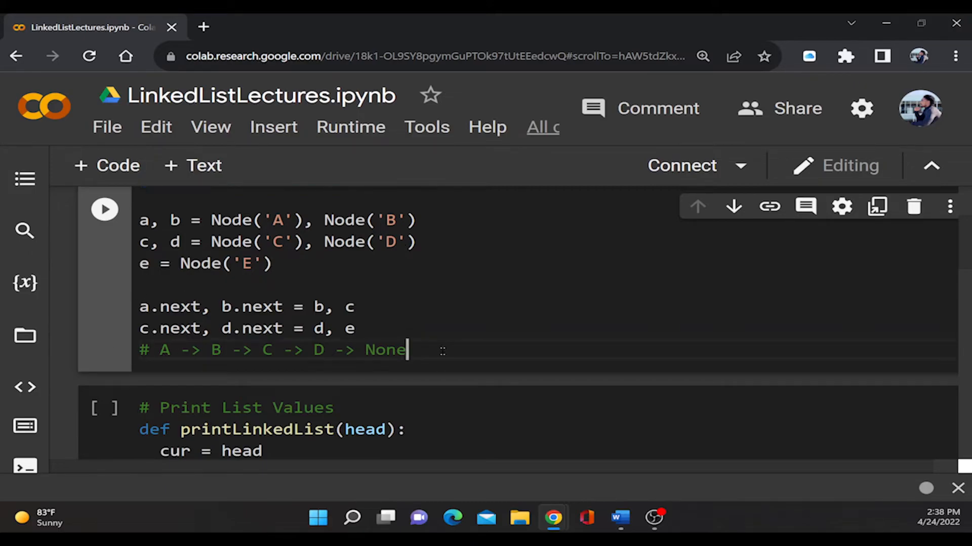
# - Select print(None) in the Print List Values cell and run it to output A->B->C->D->E->None
pyautogui.tripleClick(273, 351)
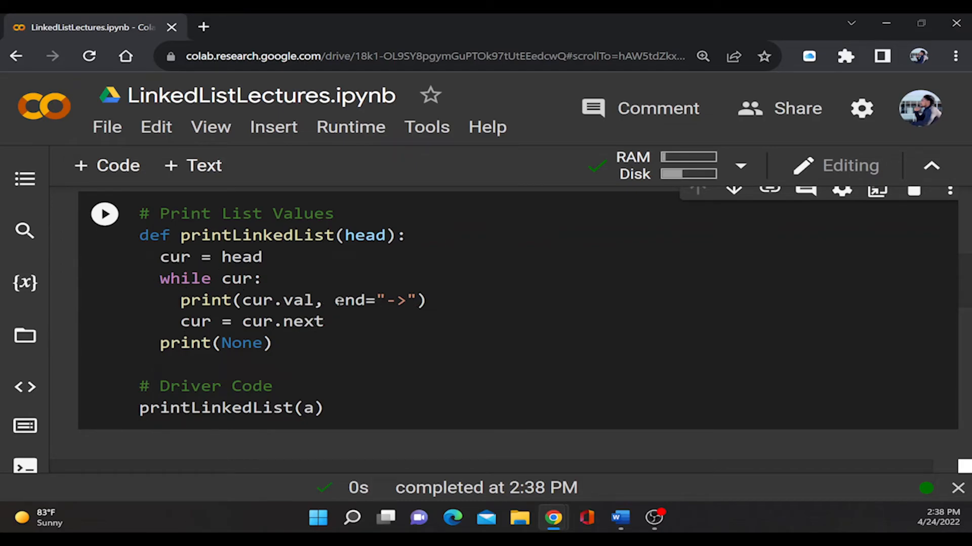
pyautogui.doubleClick(375, 300)
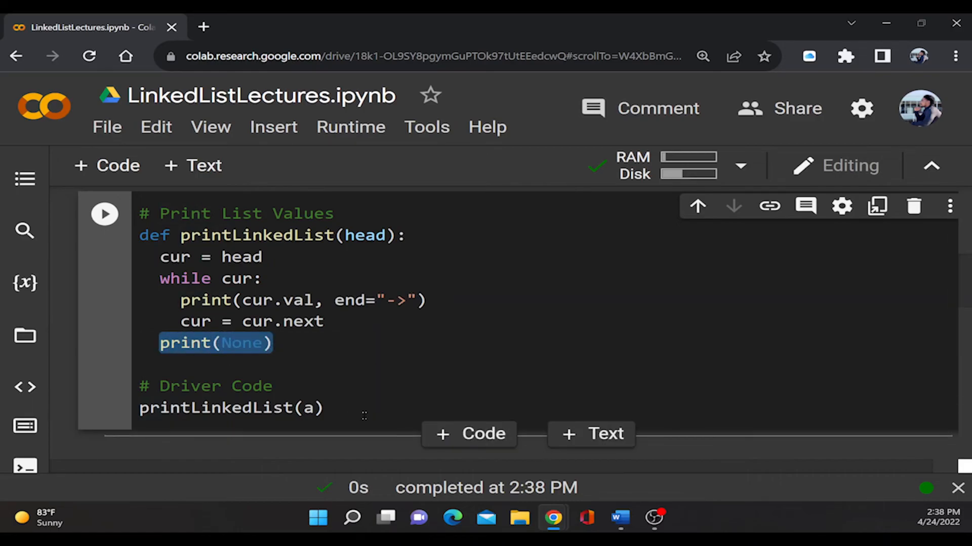
pyautogui.click(104, 214)
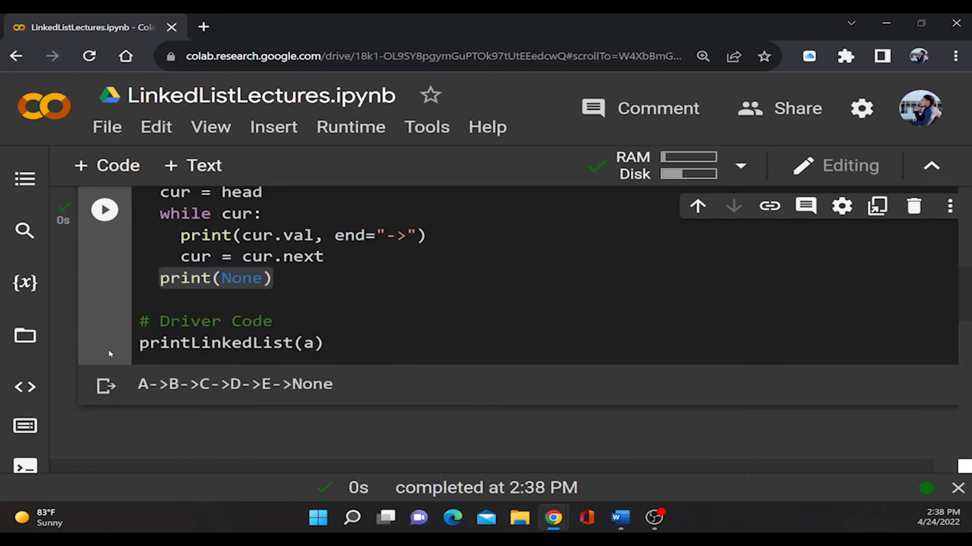